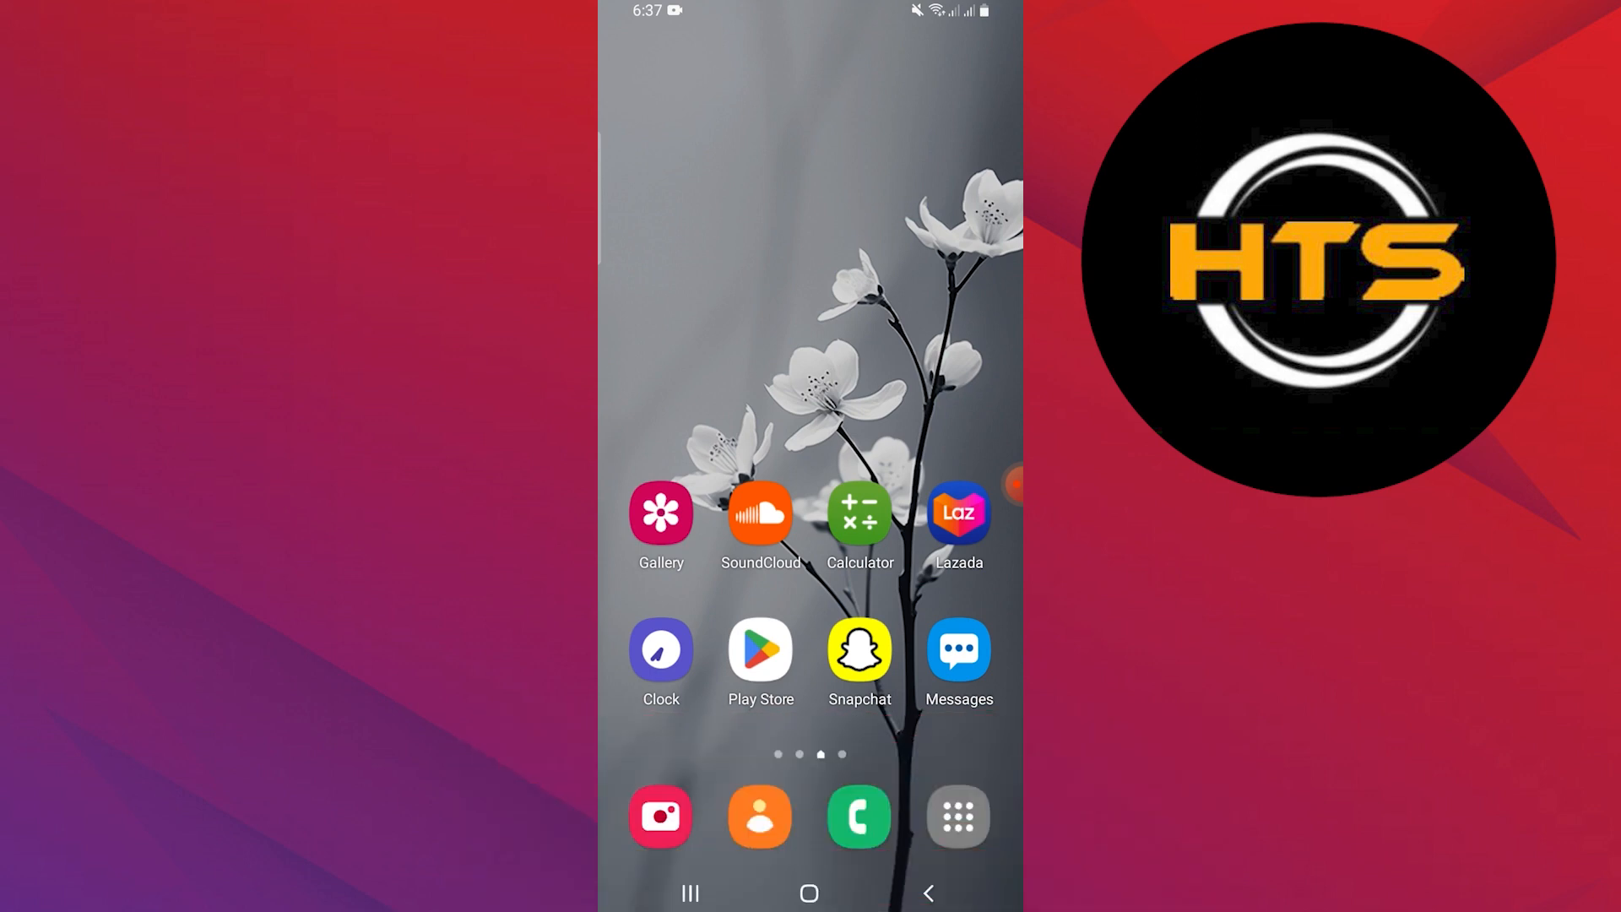
Step: Launch Lazada, view the full (empty) order list, and return to the Account page
left_click(956, 513)
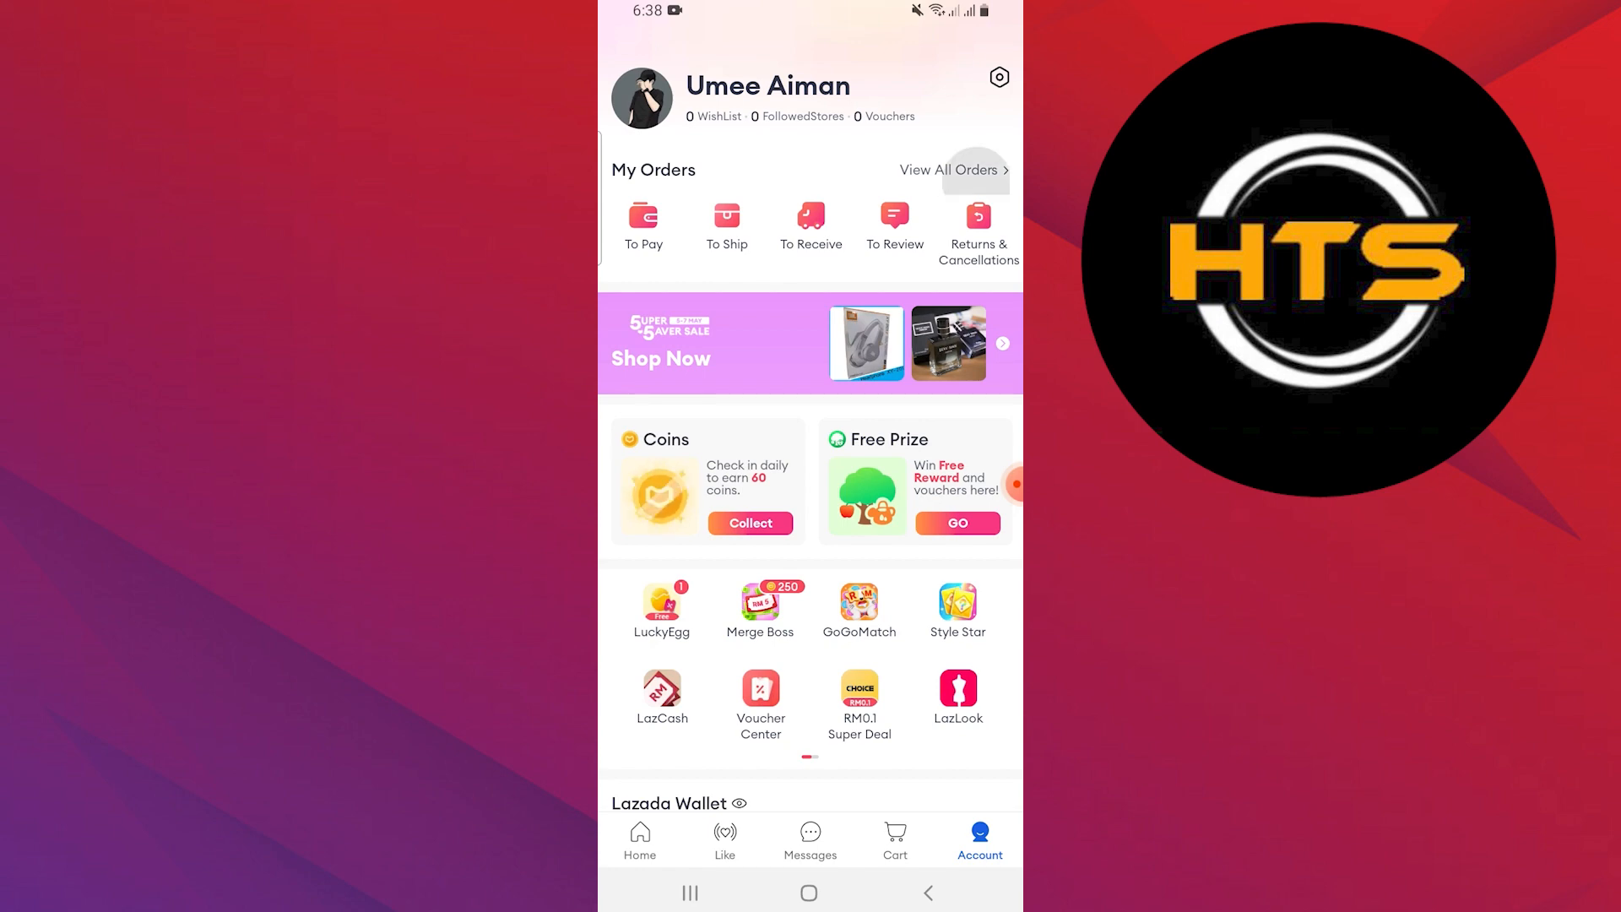
left_click(947, 169)
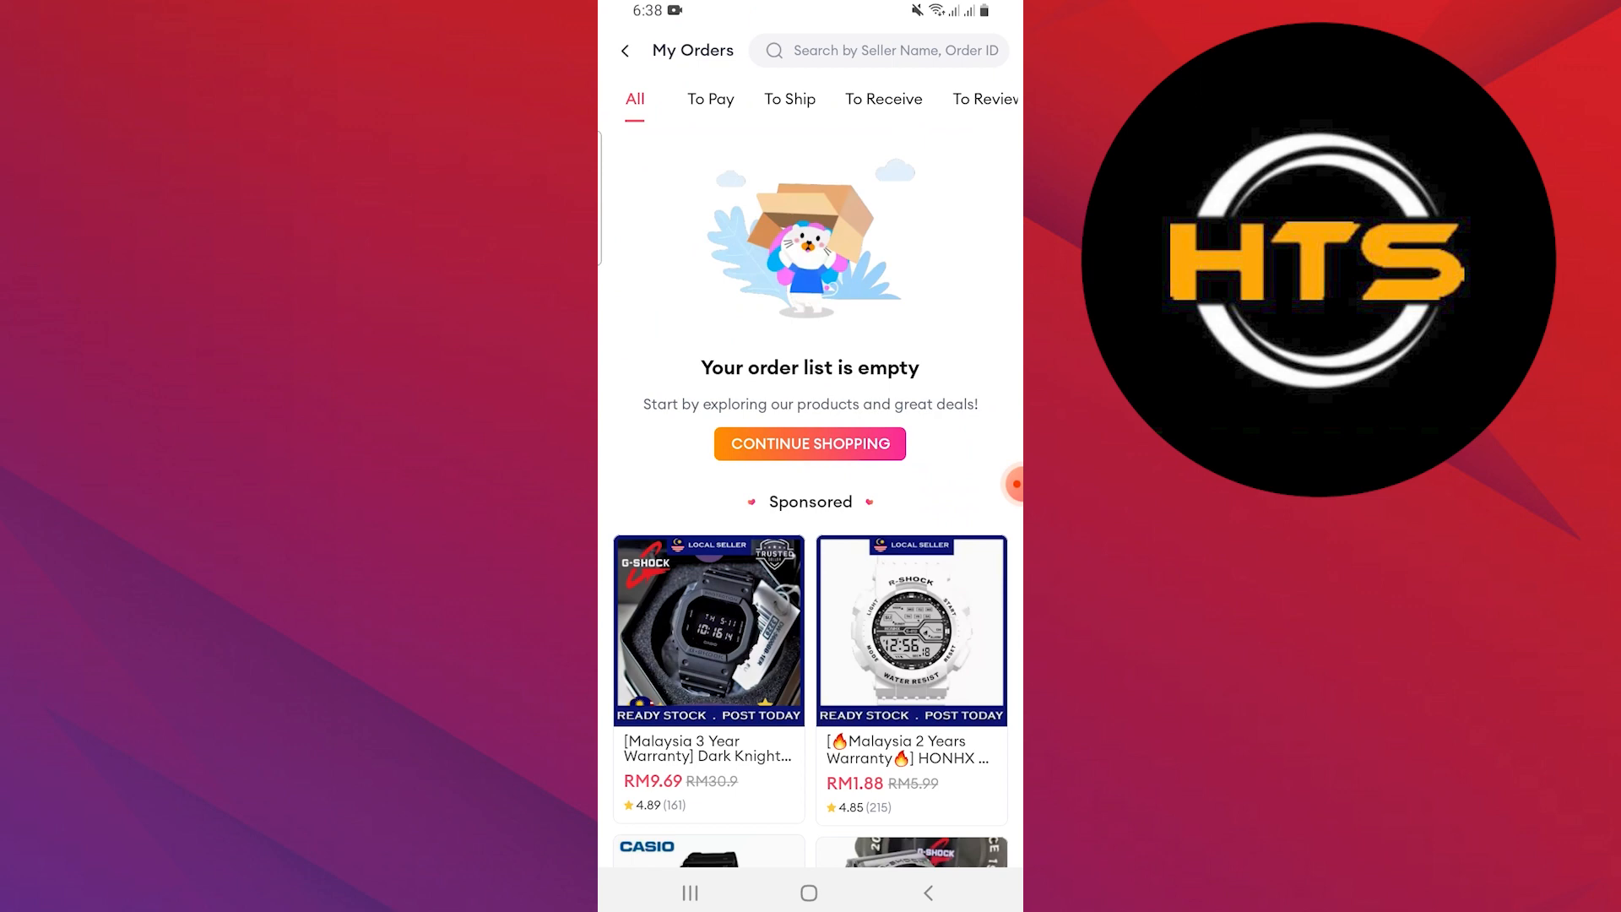
left_click(978, 840)
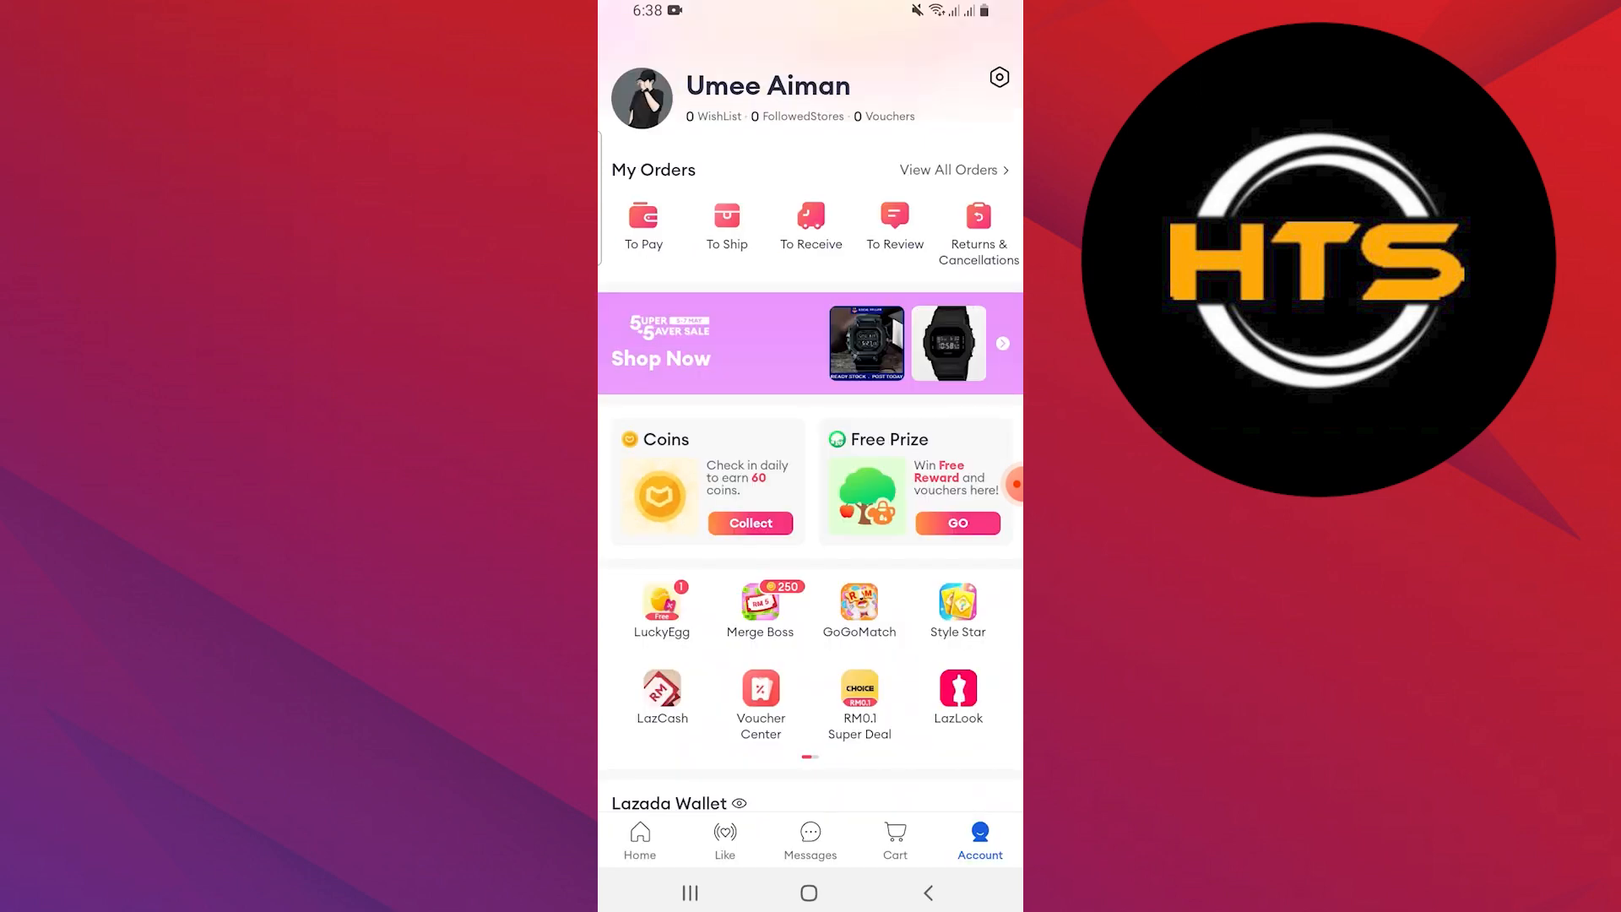
Step: From Settings, read the Help article 'How do I track my return request?' and close Help
left_click(998, 76)
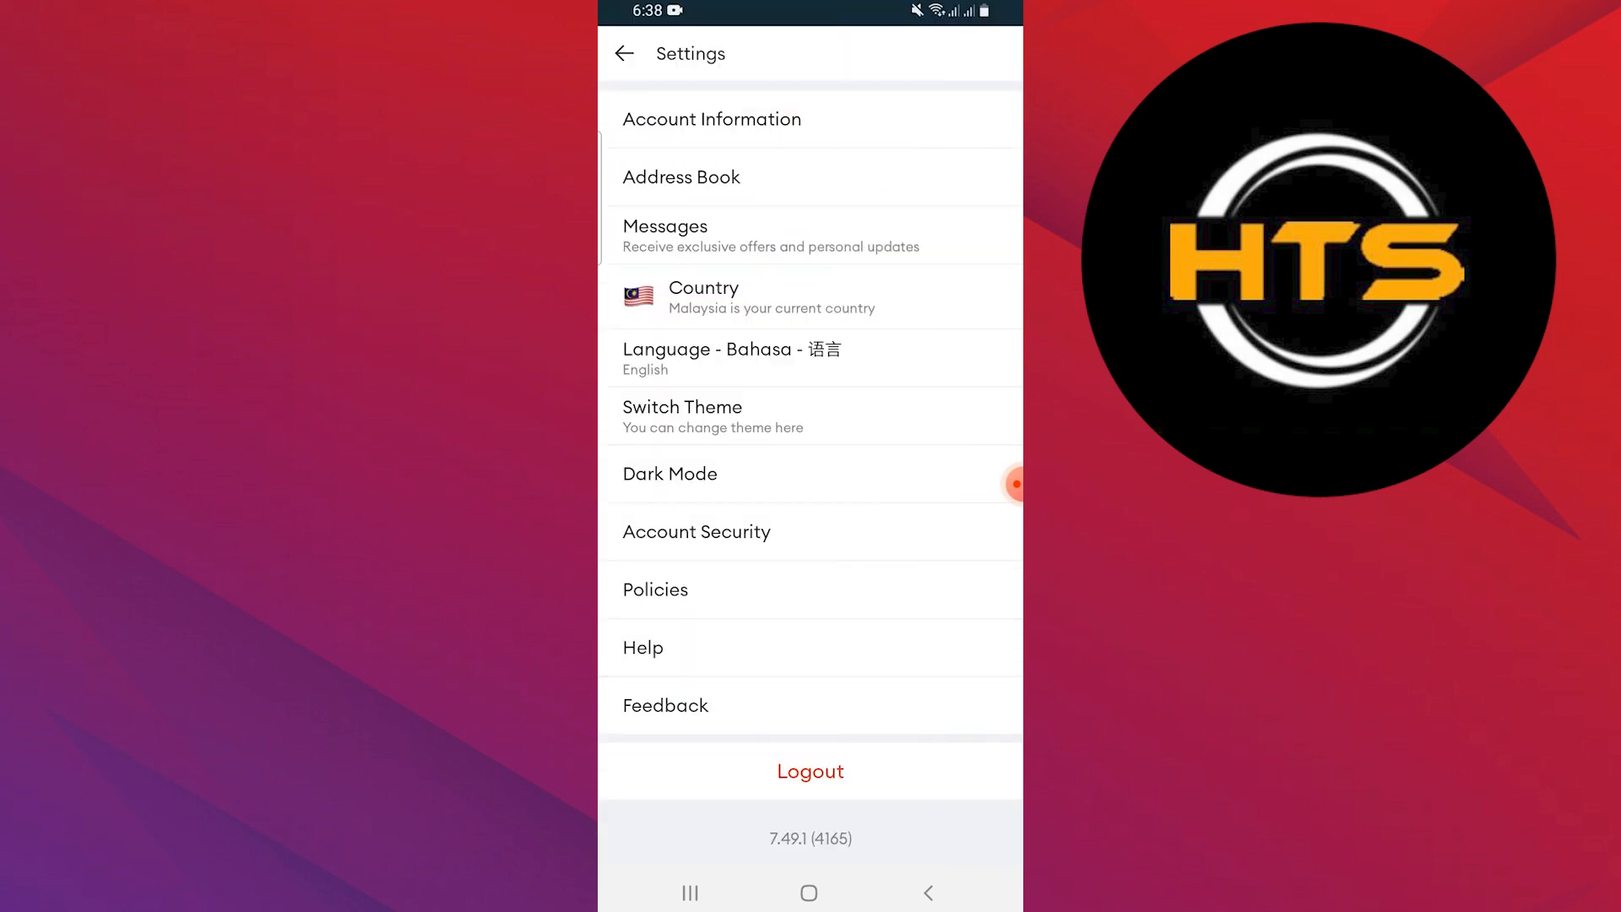
left_click(641, 646)
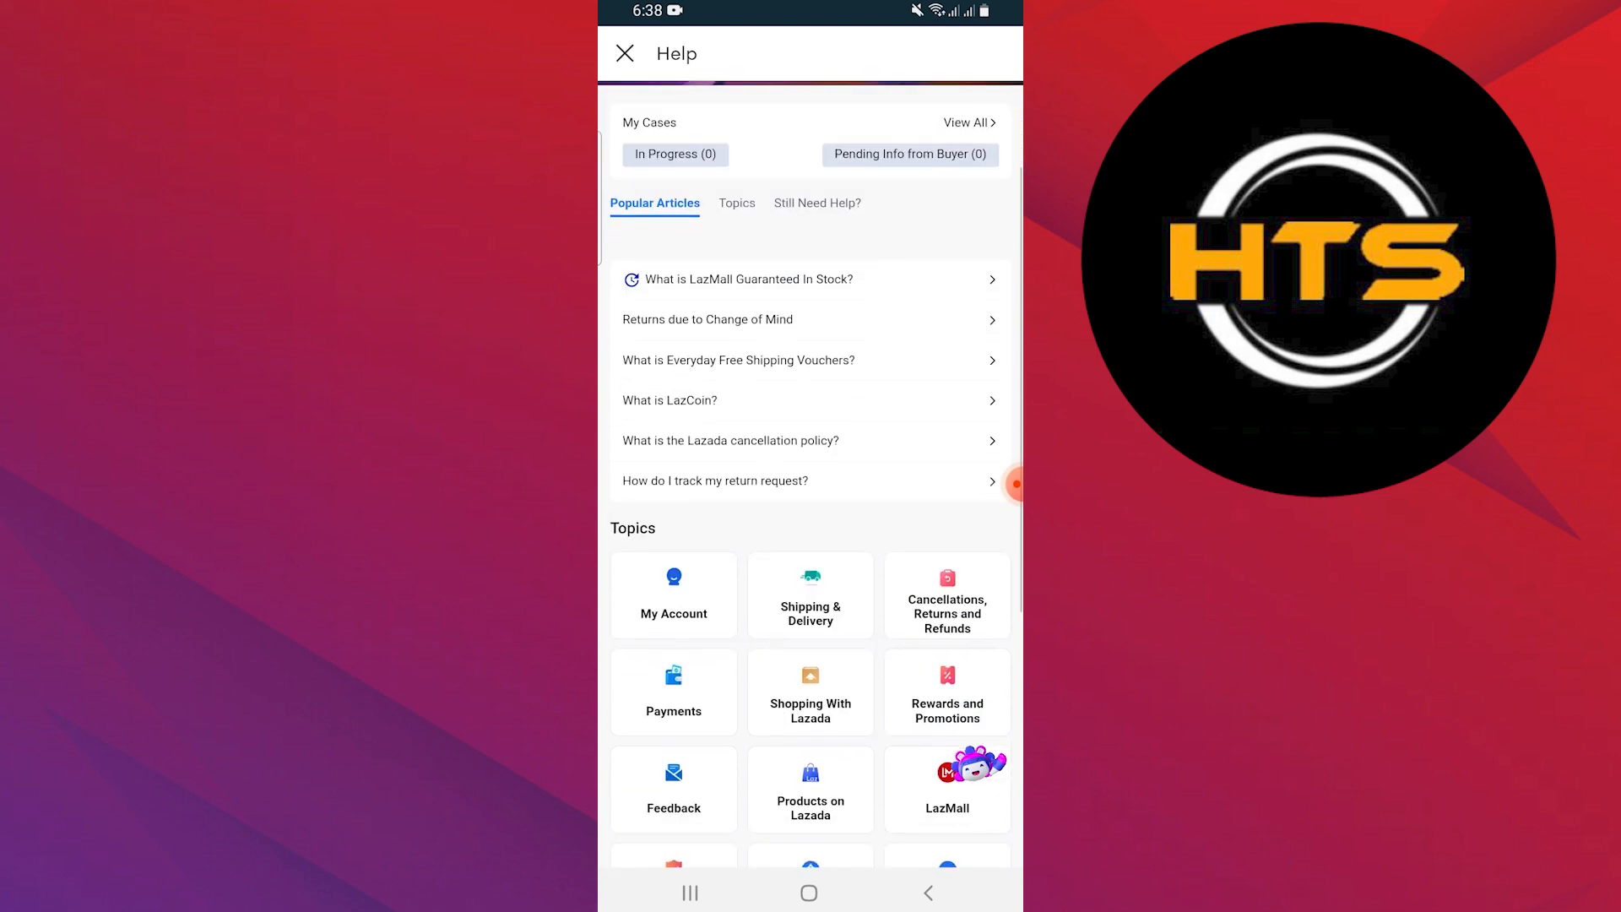
double_click(934, 613)
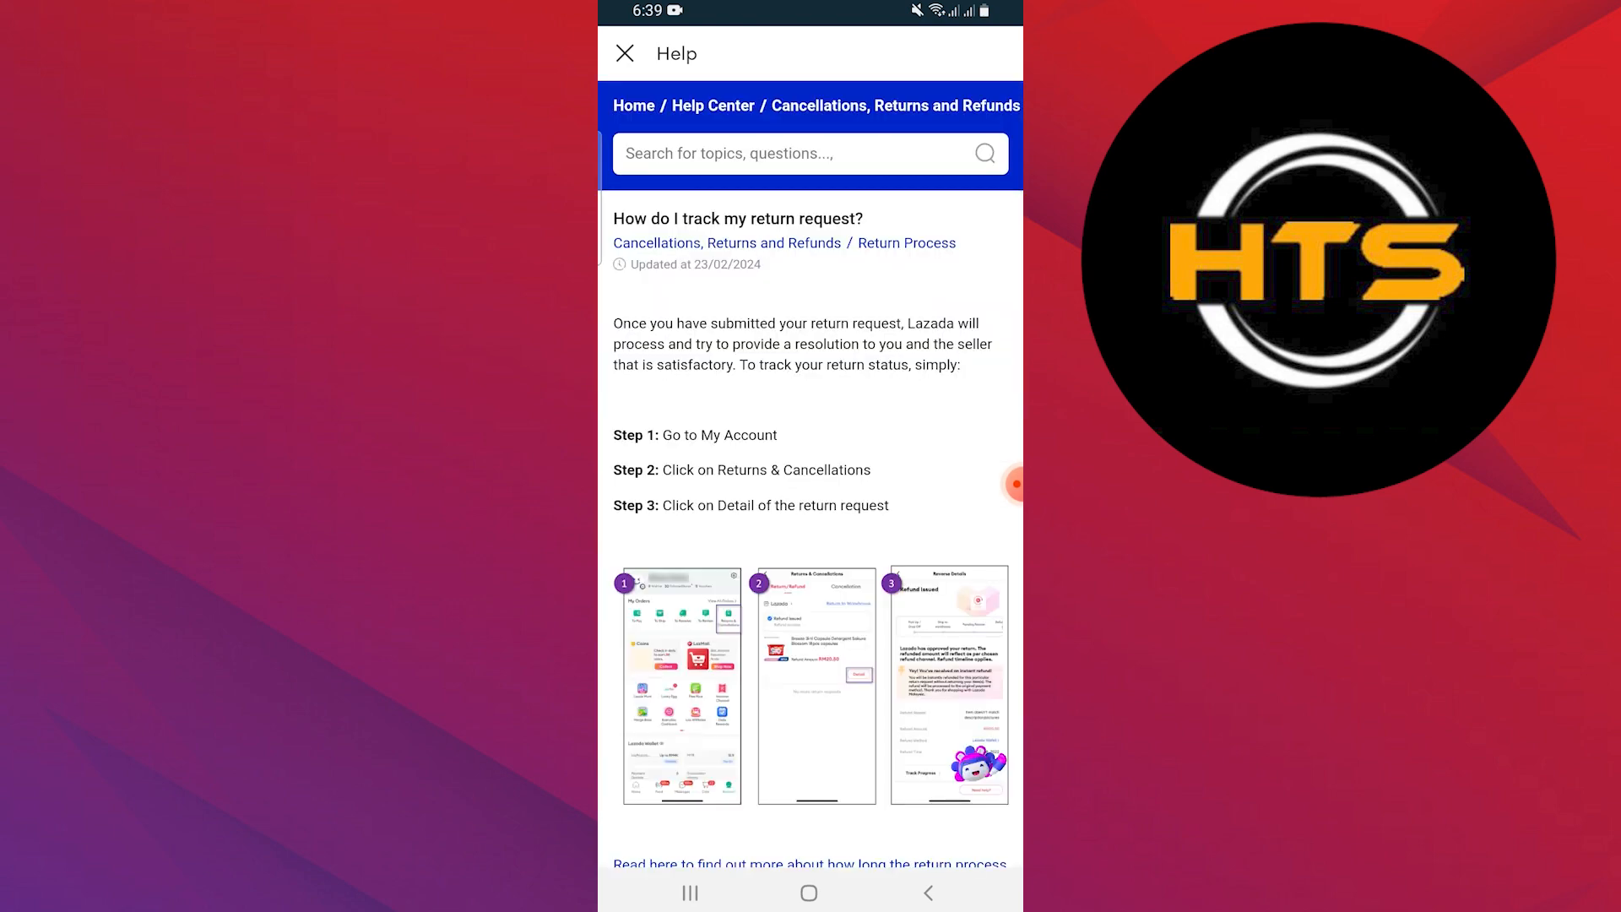
left_click(623, 52)
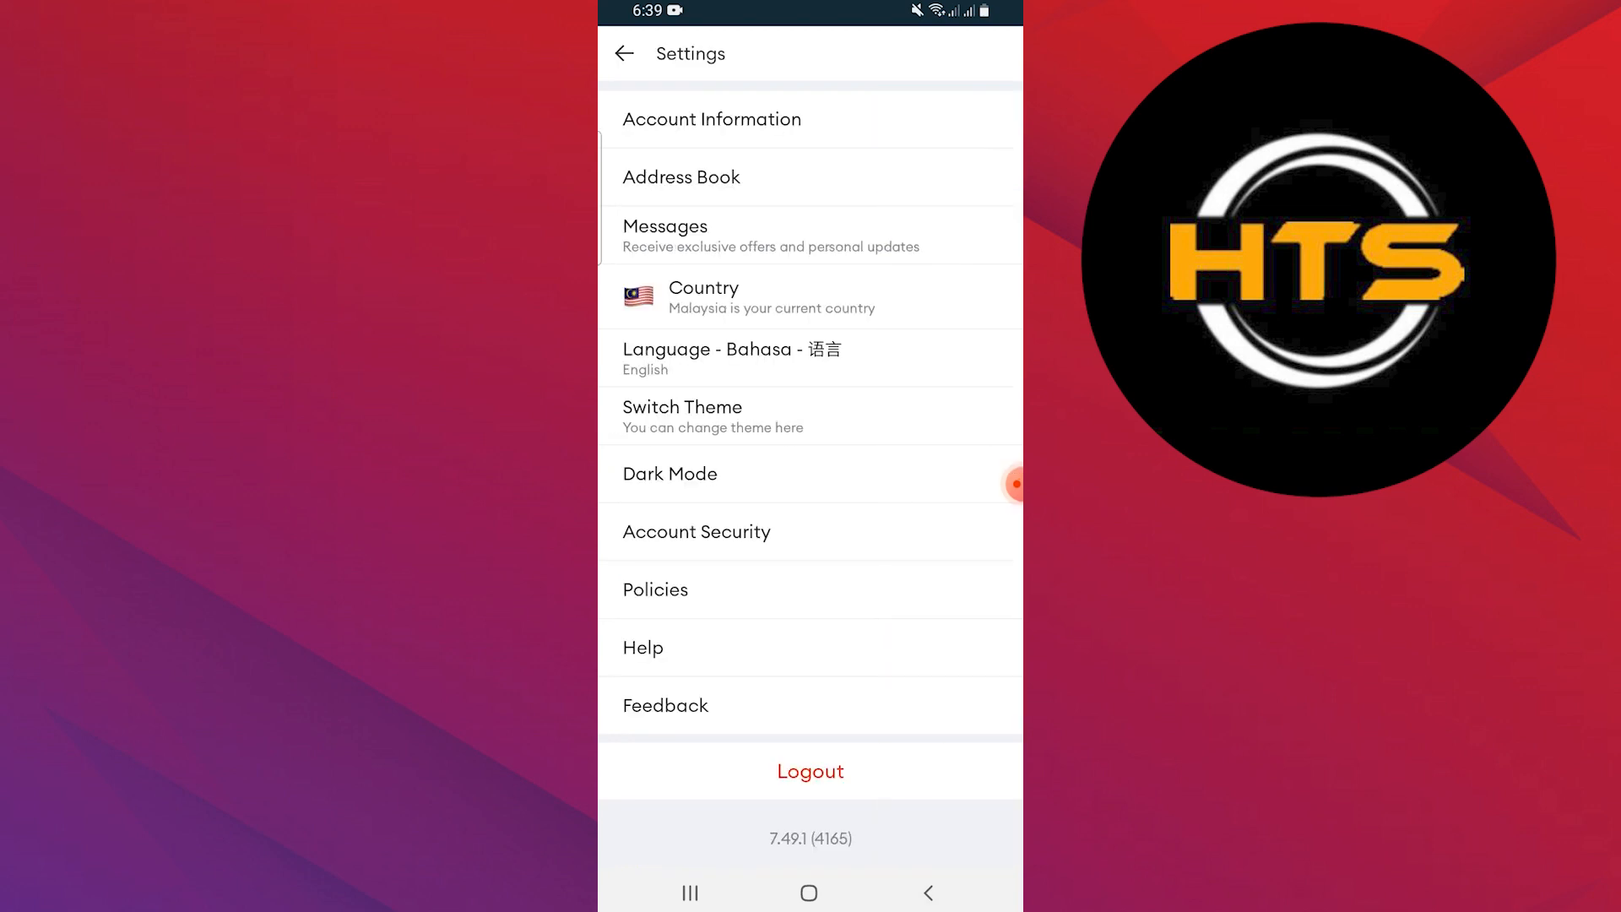
Step: In Help, read 'How do I cancel an item from my Order?' down to the cancellation details
left_click(641, 647)
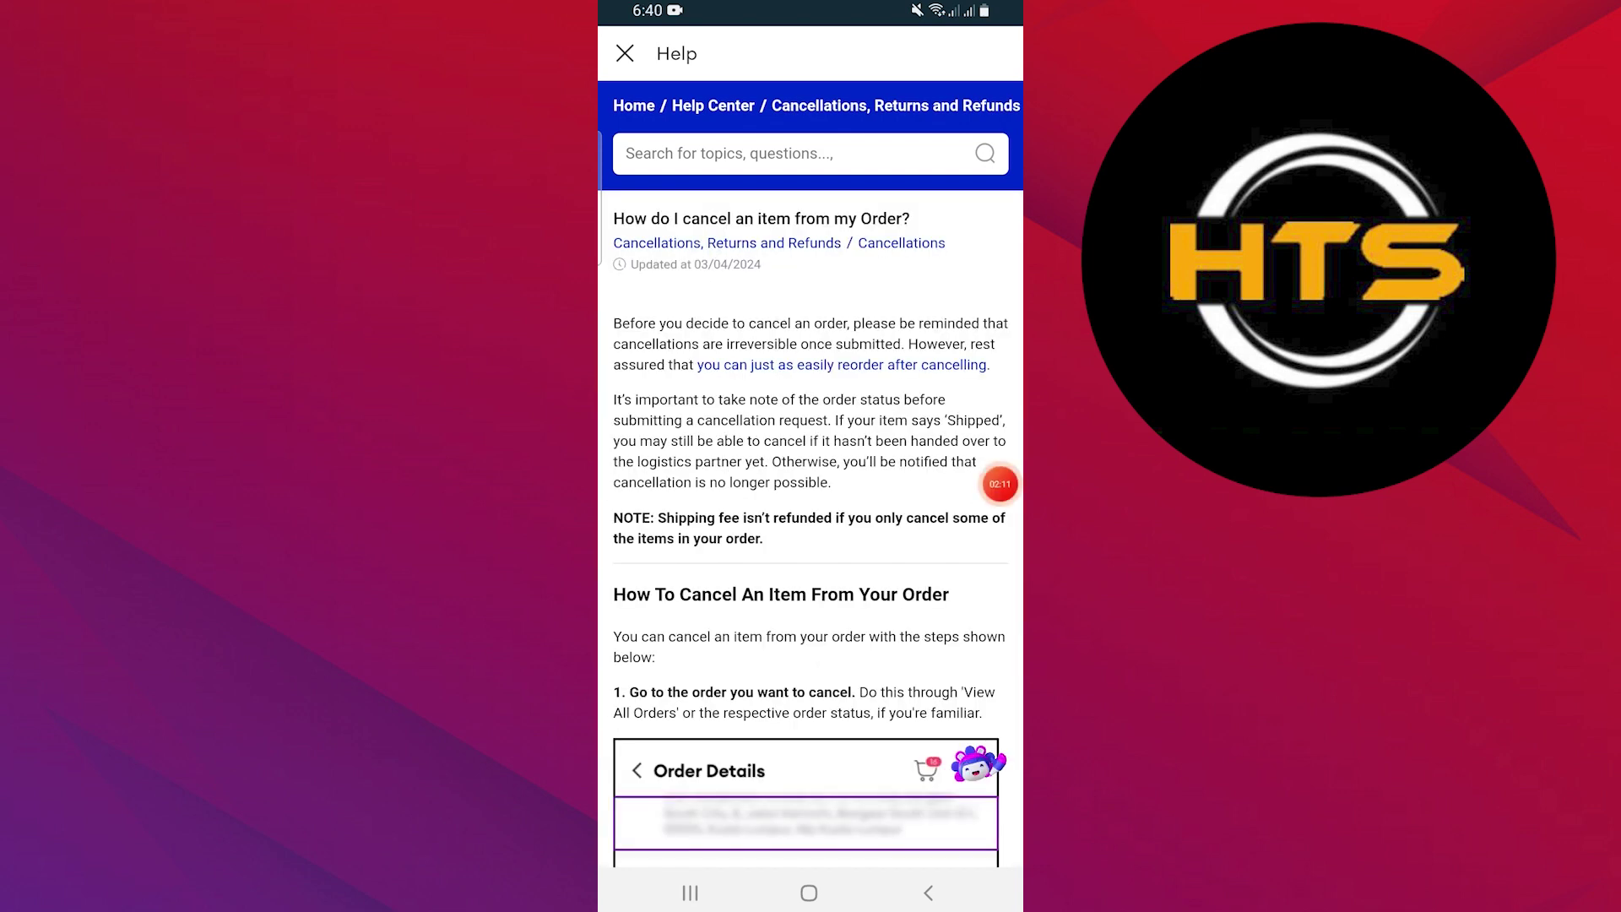
scroll("down", 3)
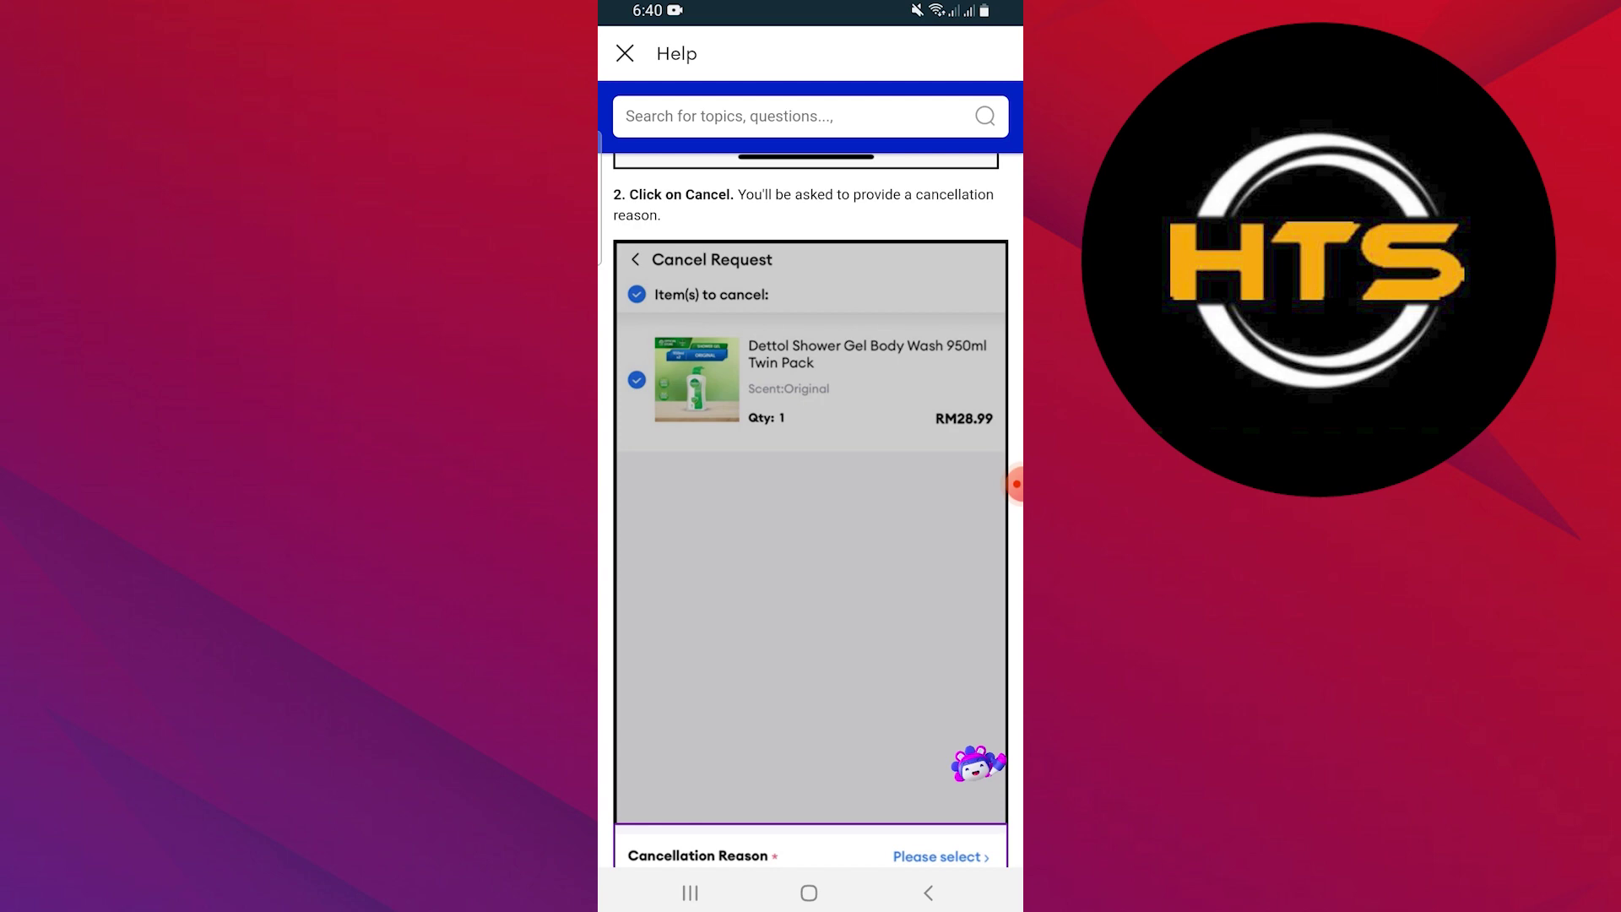
left_click(936, 856)
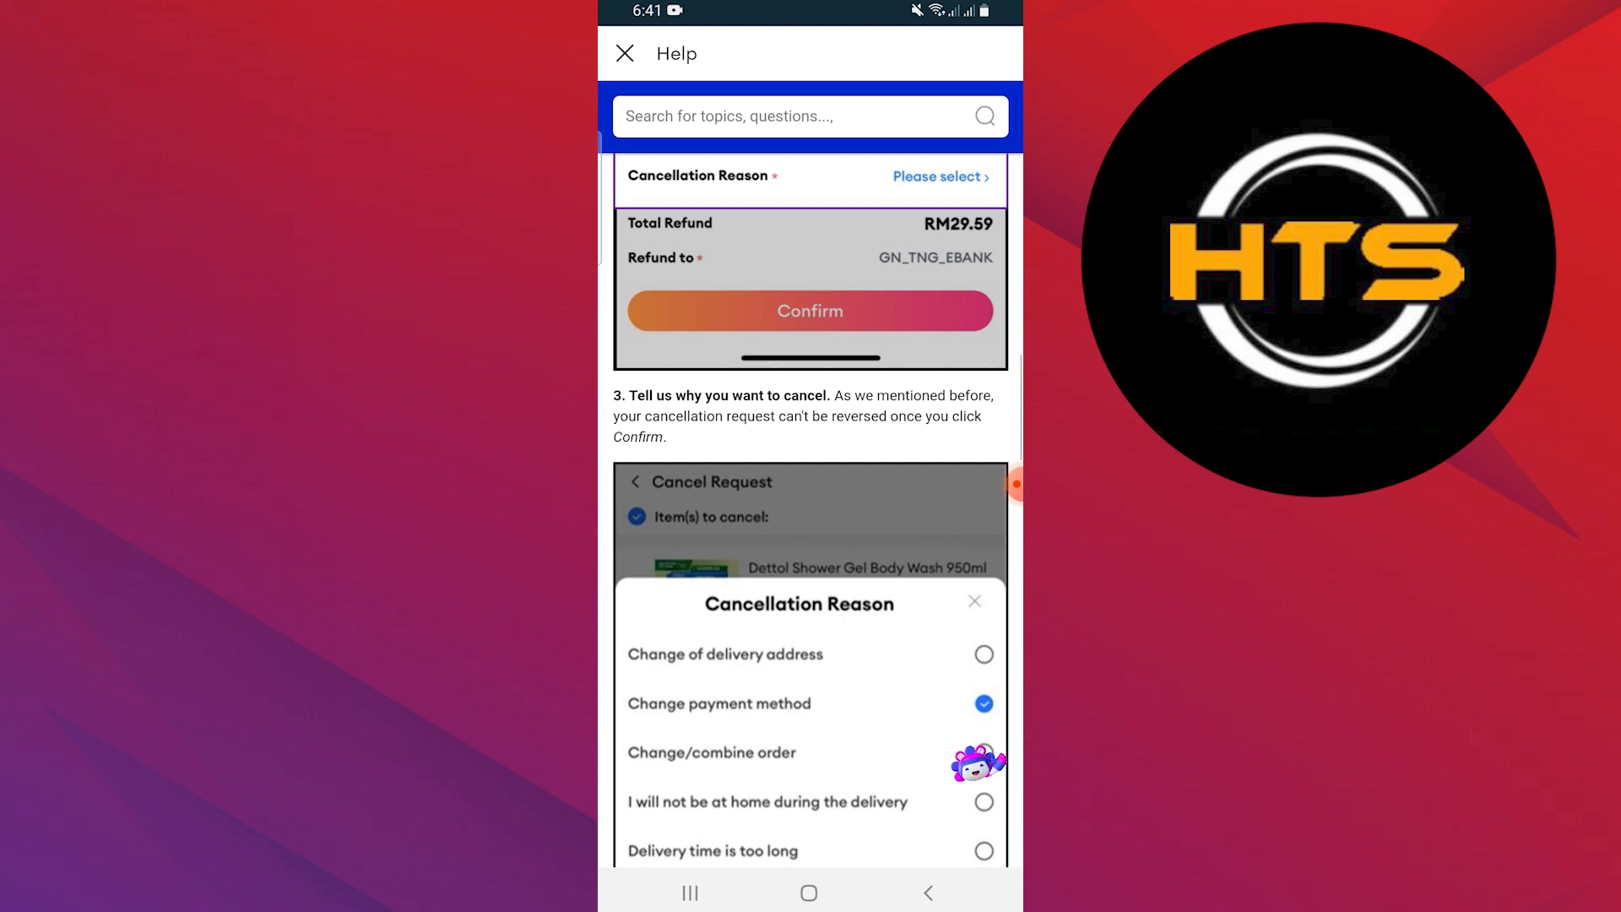
scroll("up", 3)
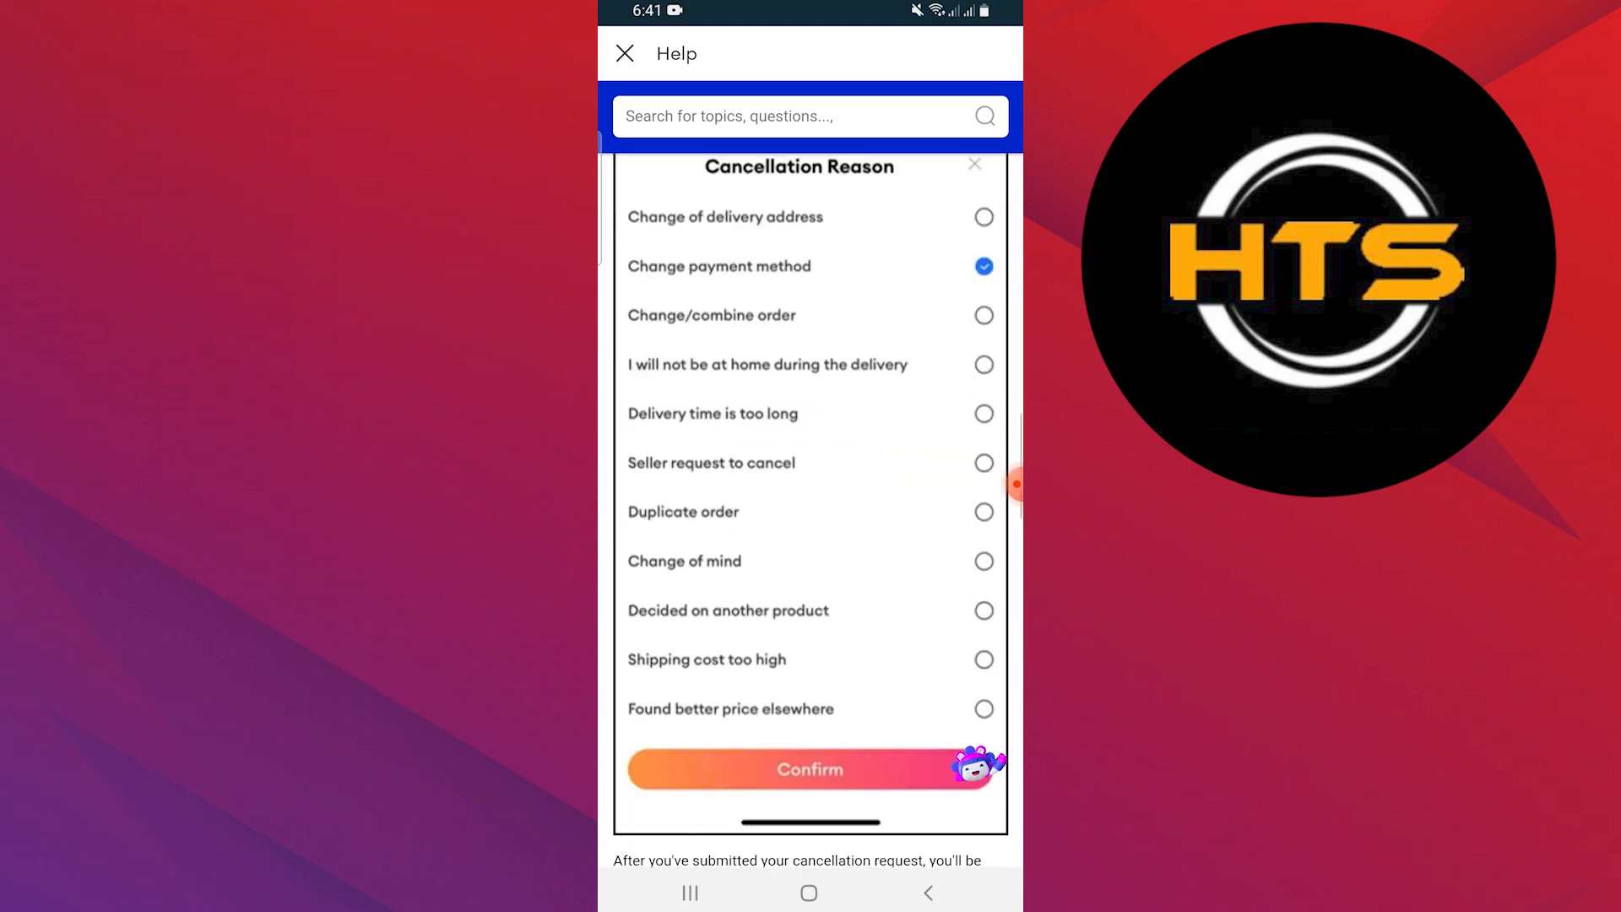
left_click(808, 770)
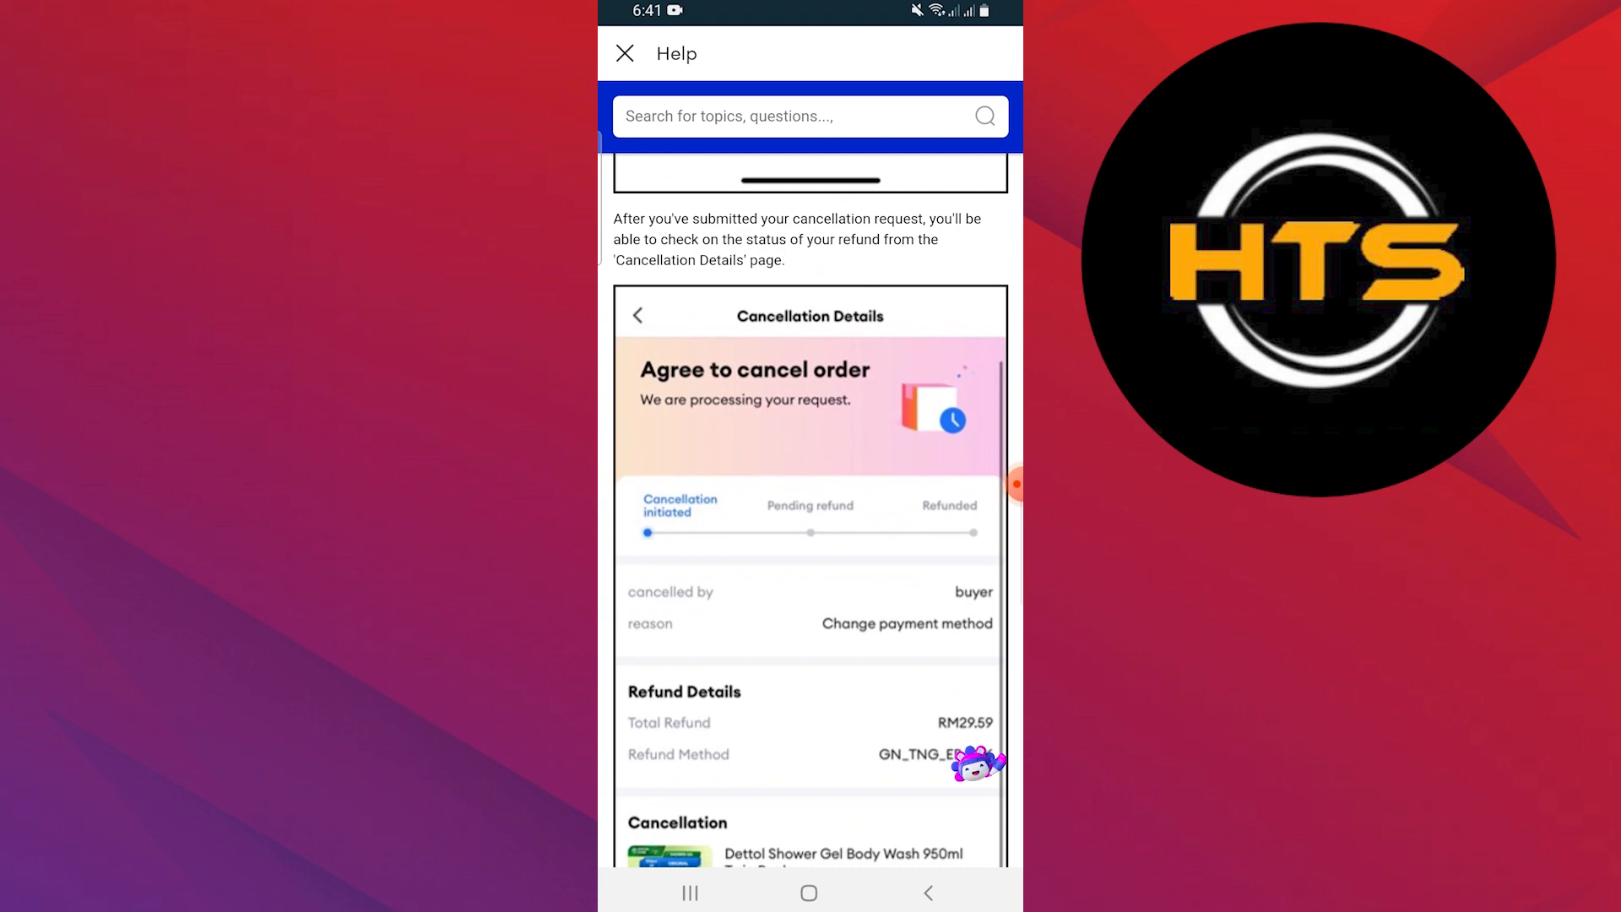
Step: Scroll to the Cancellations, Returns and Refunds article list including Lazada Refund Policy
scroll("up", 3)
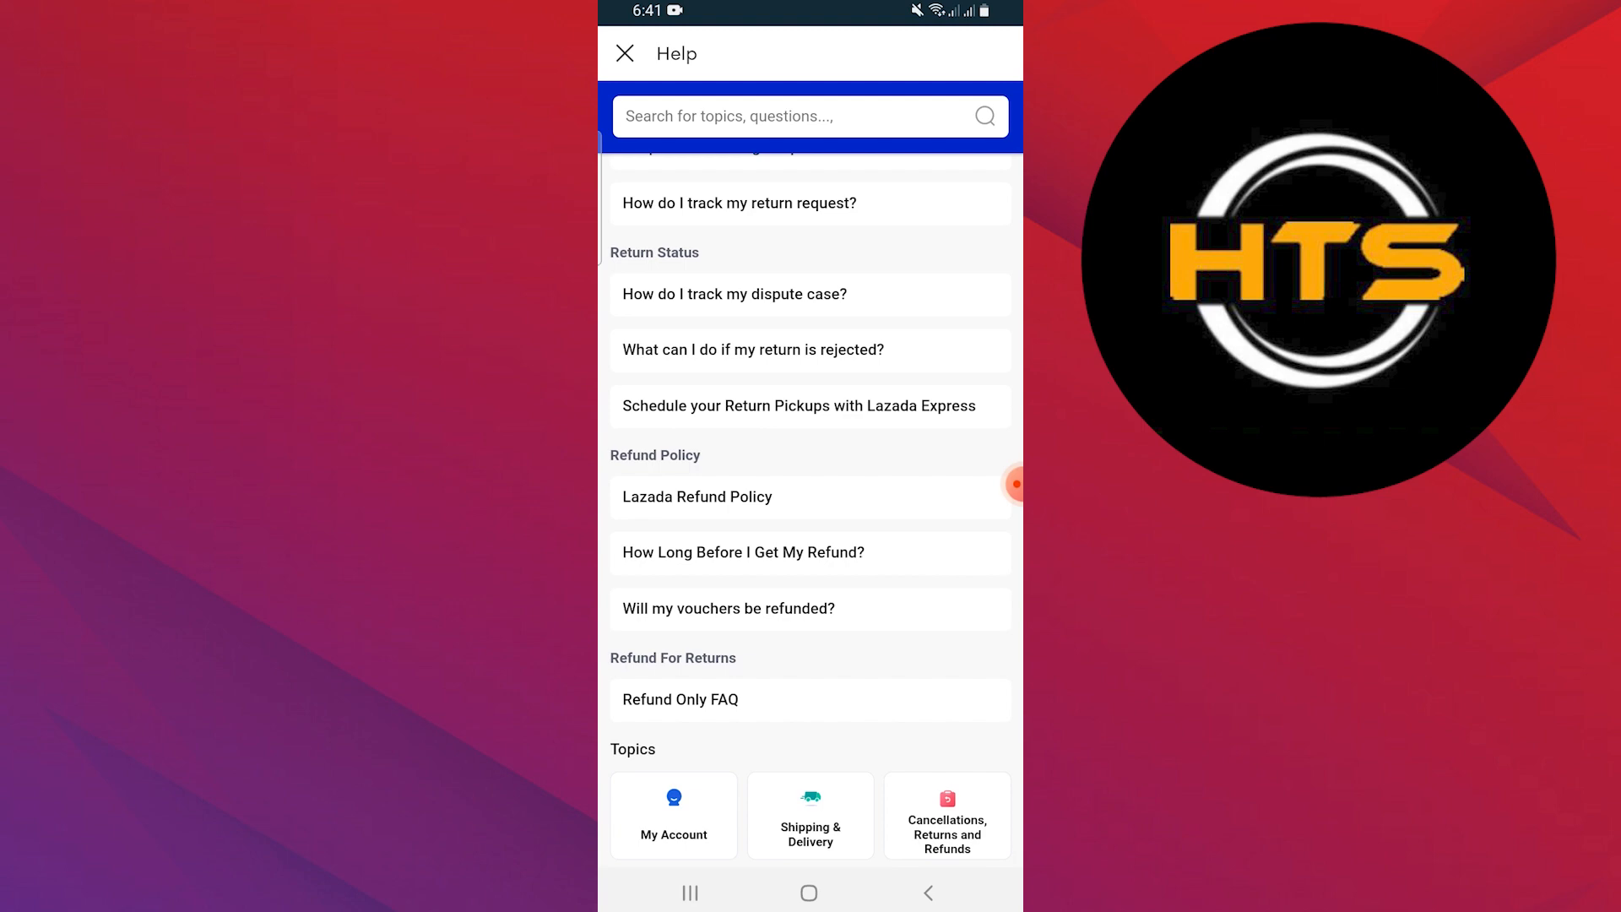
Step: Read the Lazada Refund Policy article down to the section on Tmall purchase refunds
left_click(741, 552)
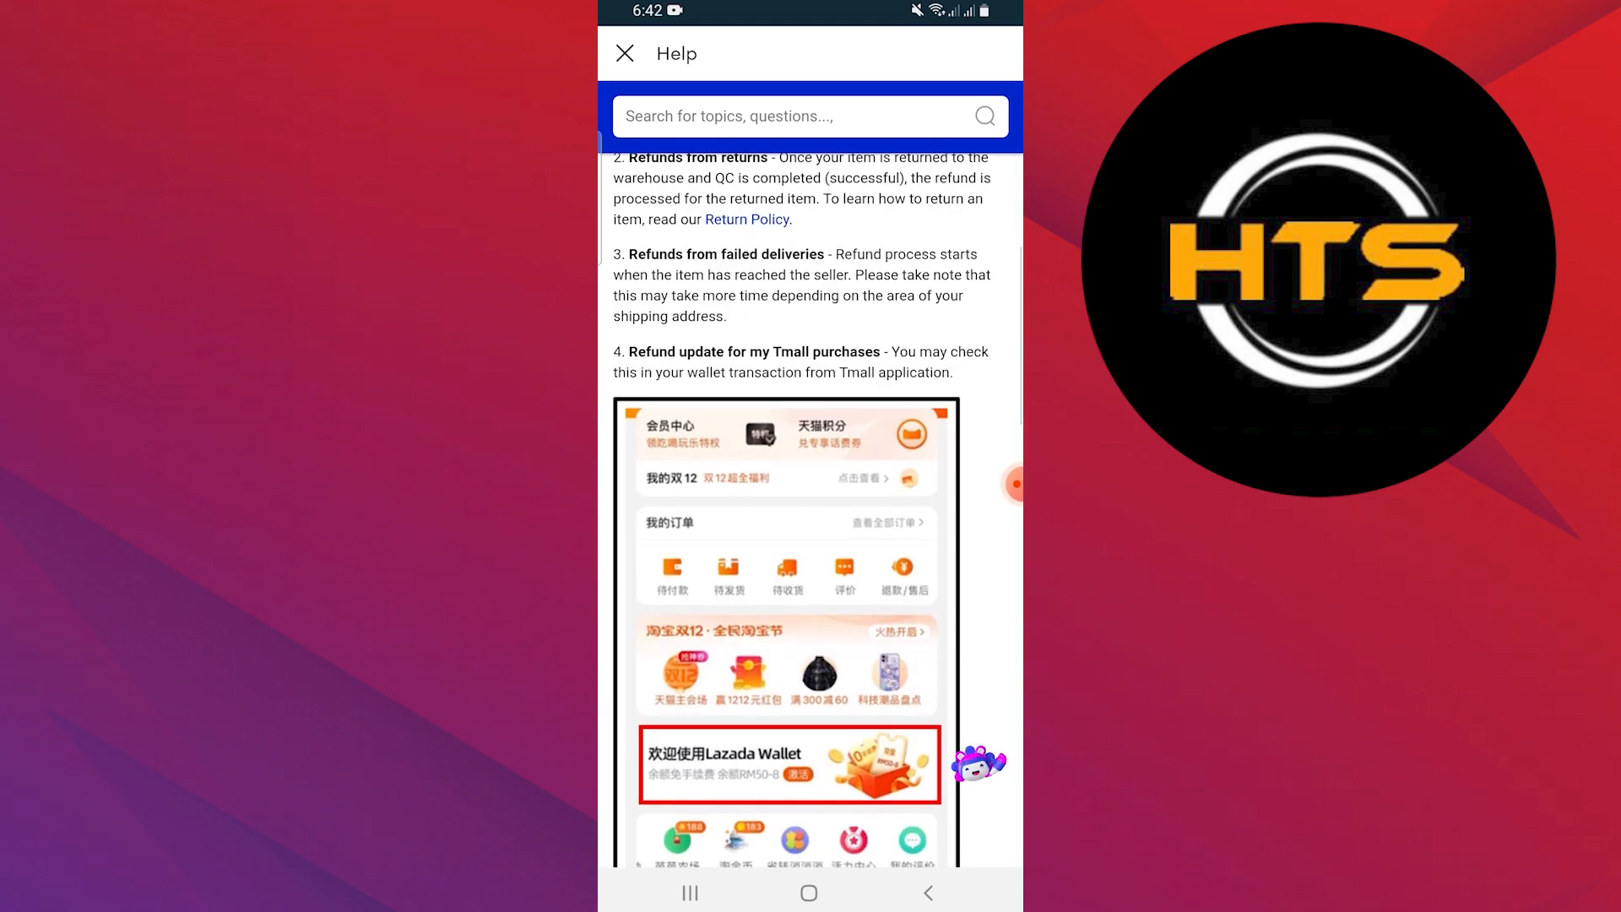
scroll("up", 3)
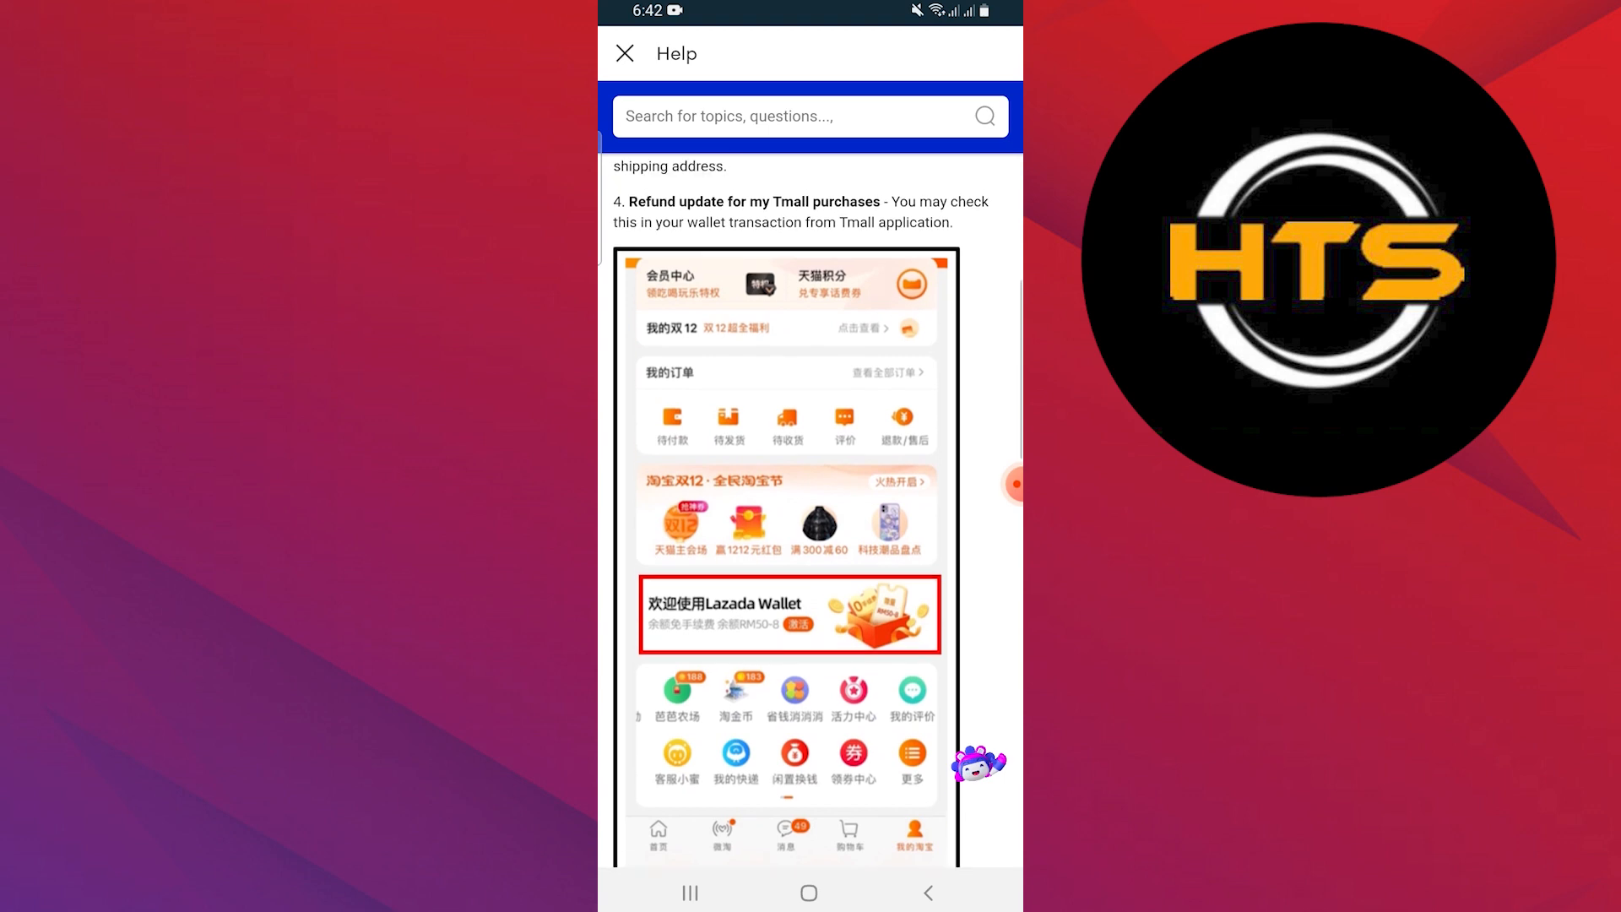
scroll("up", 3)
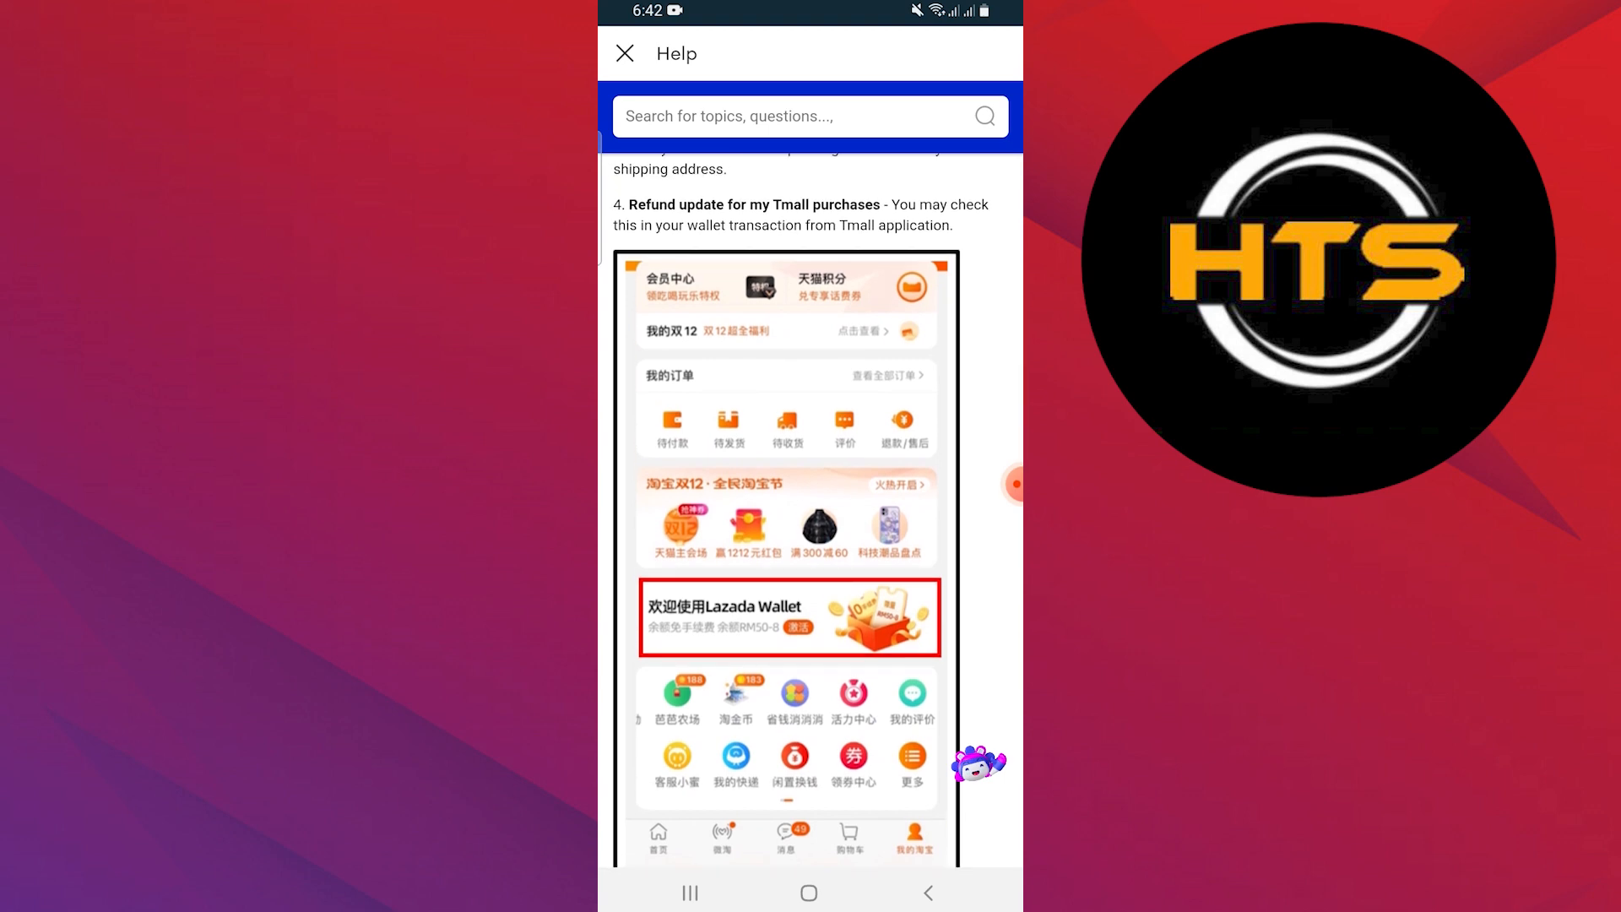